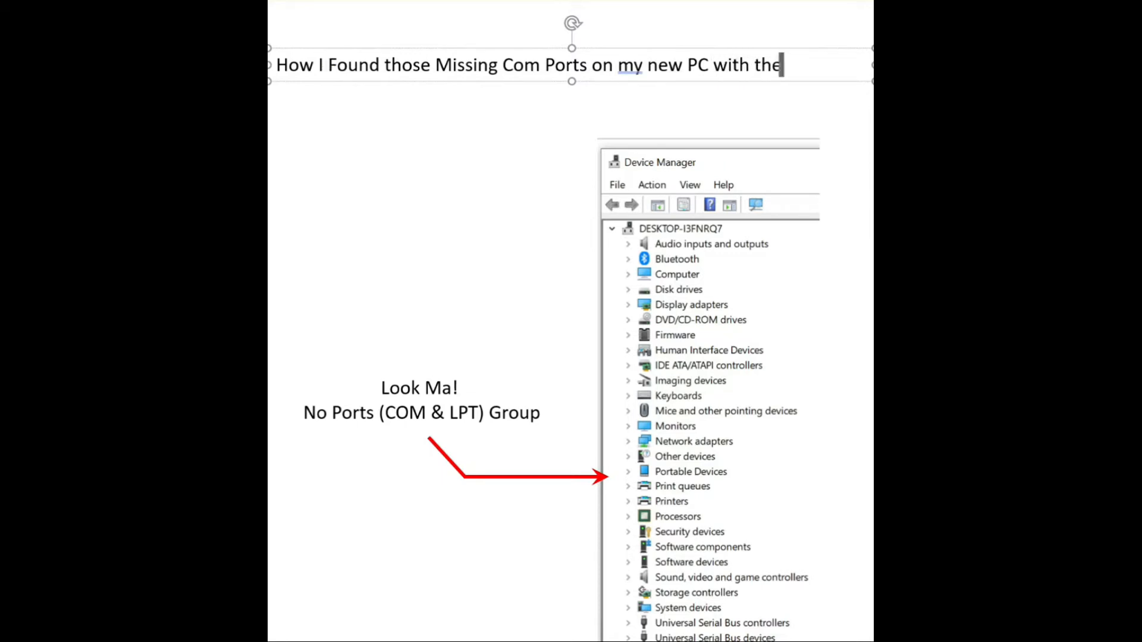
- Complete the slide title with 'latest Windows 10 Pro operating system'
text(latest Windows 10)
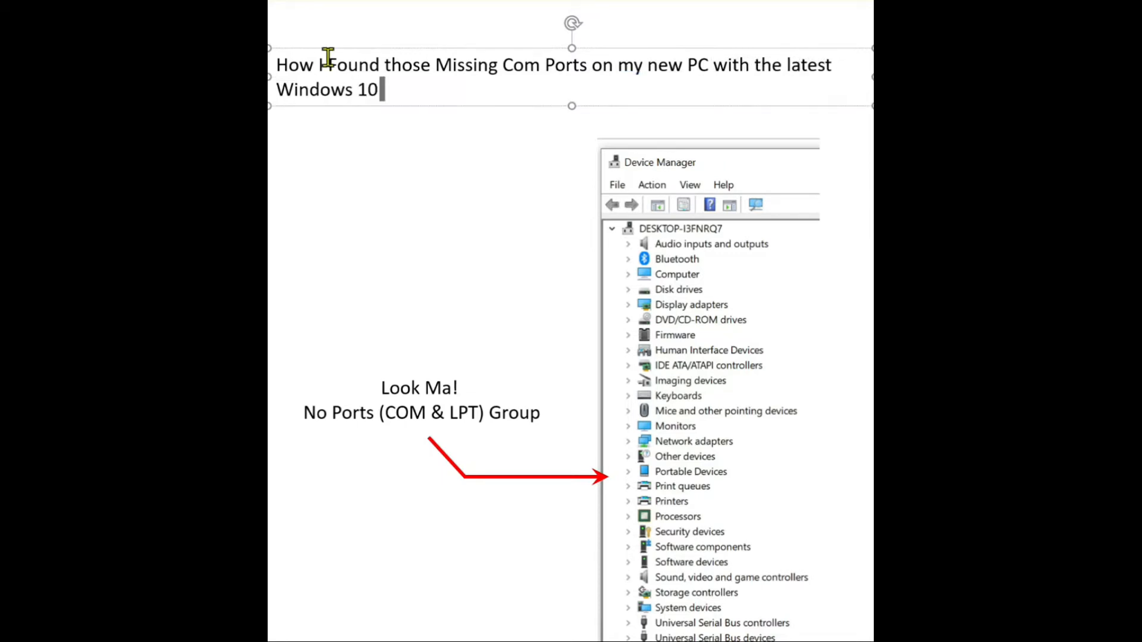
text(Pro operating system)
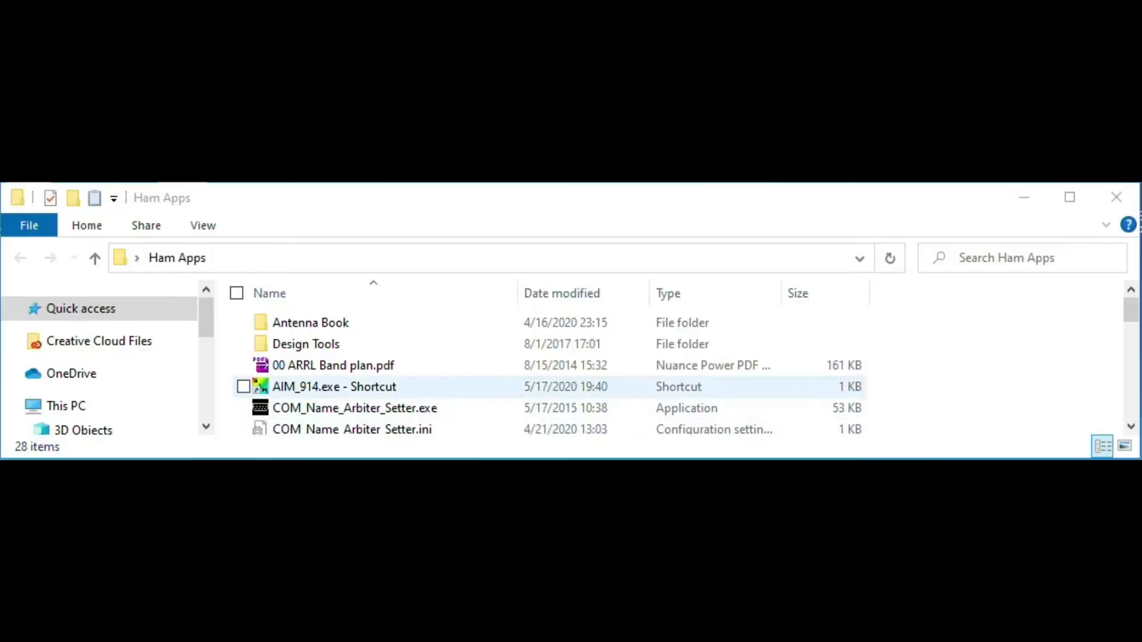
- Launch AIM_914.exe from the Ham Apps folder and start an SWR frequency sweep
double_click(333, 387)
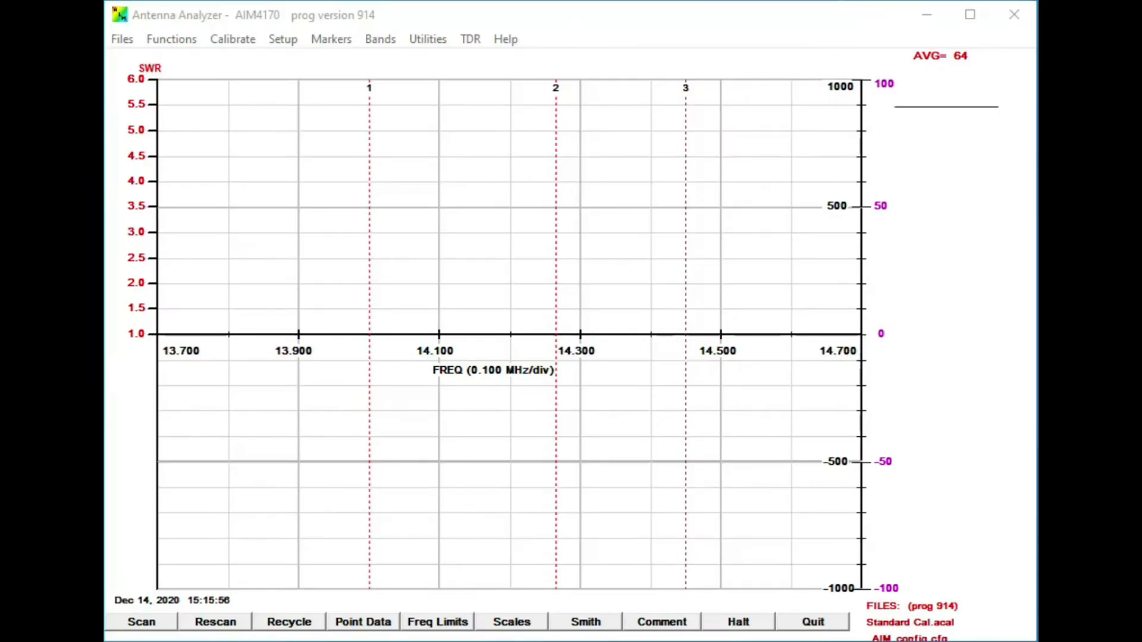
click(140, 621)
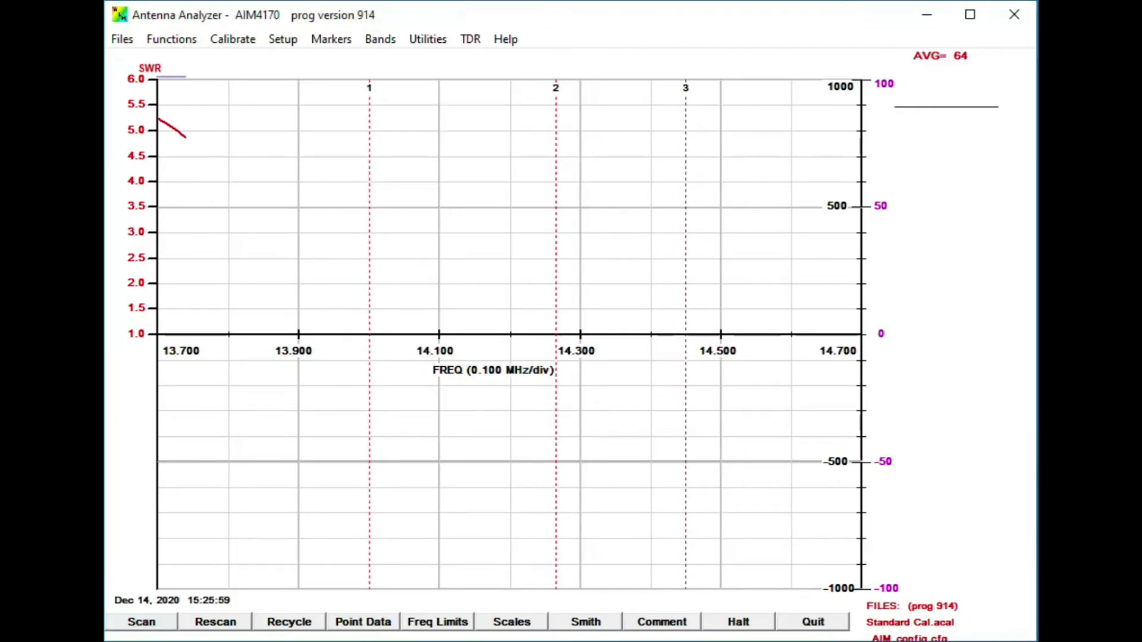